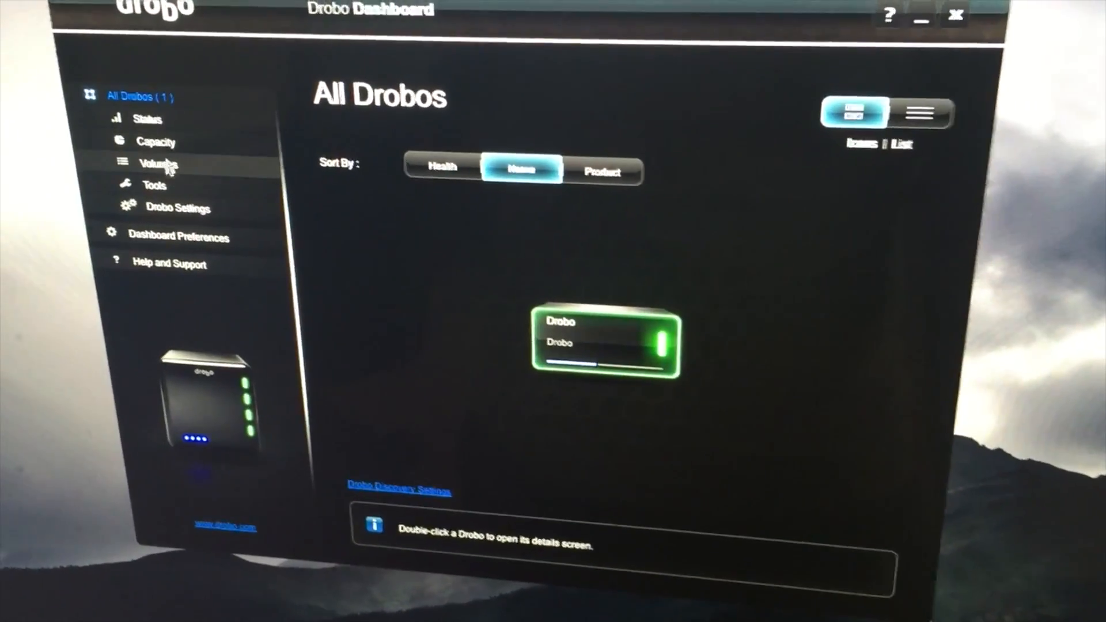
- Show the Drobo's Status page reporting Good health, USB connection and four drives installed
click(155, 142)
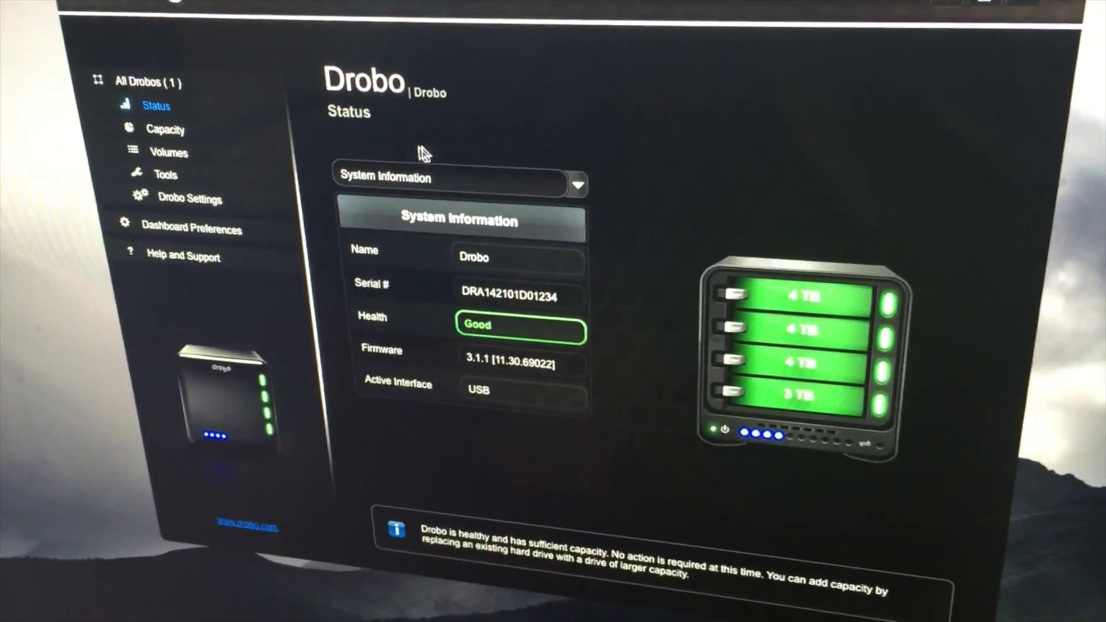
- Browse Drive Information across the bays (Good health), then show the Capacity chart: 9.94 TB total, 5.75 TB free
click(575, 185)
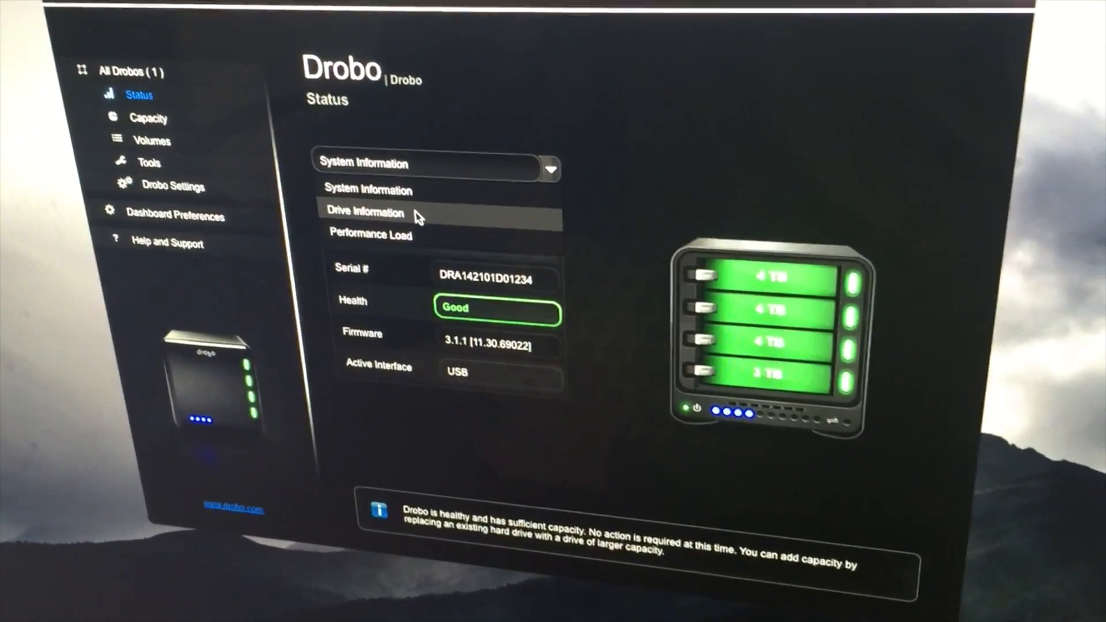
click(365, 211)
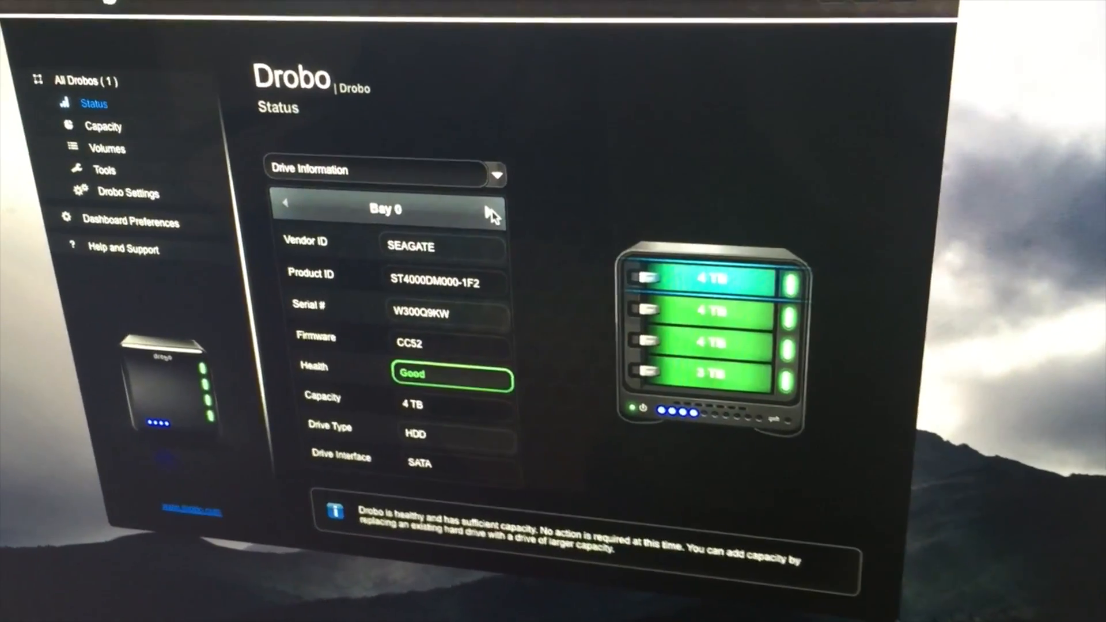
click(492, 210)
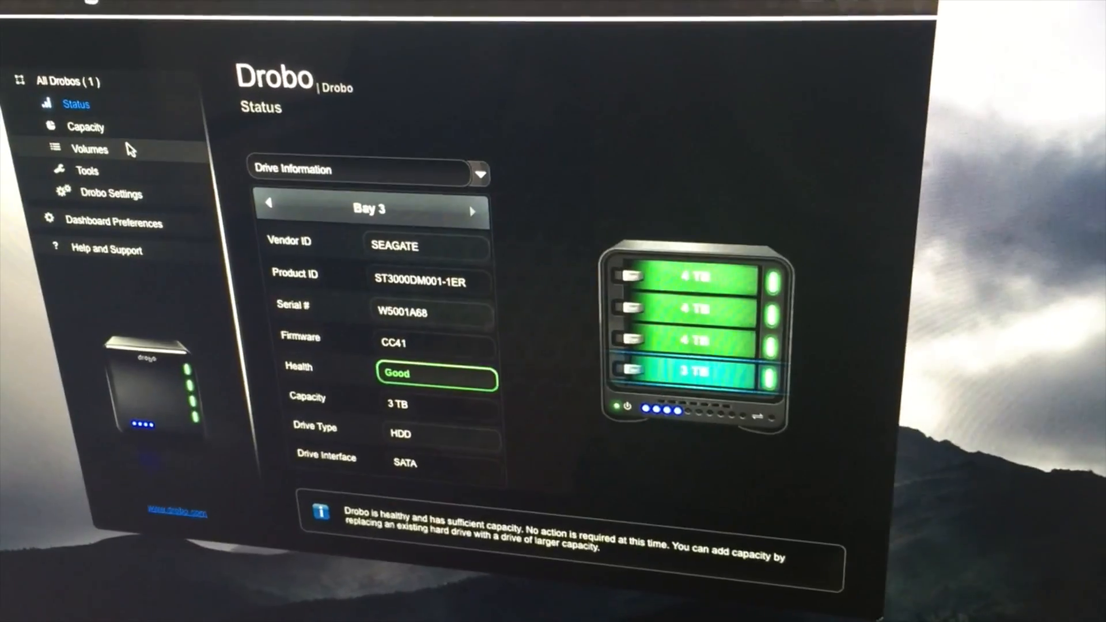
click(84, 126)
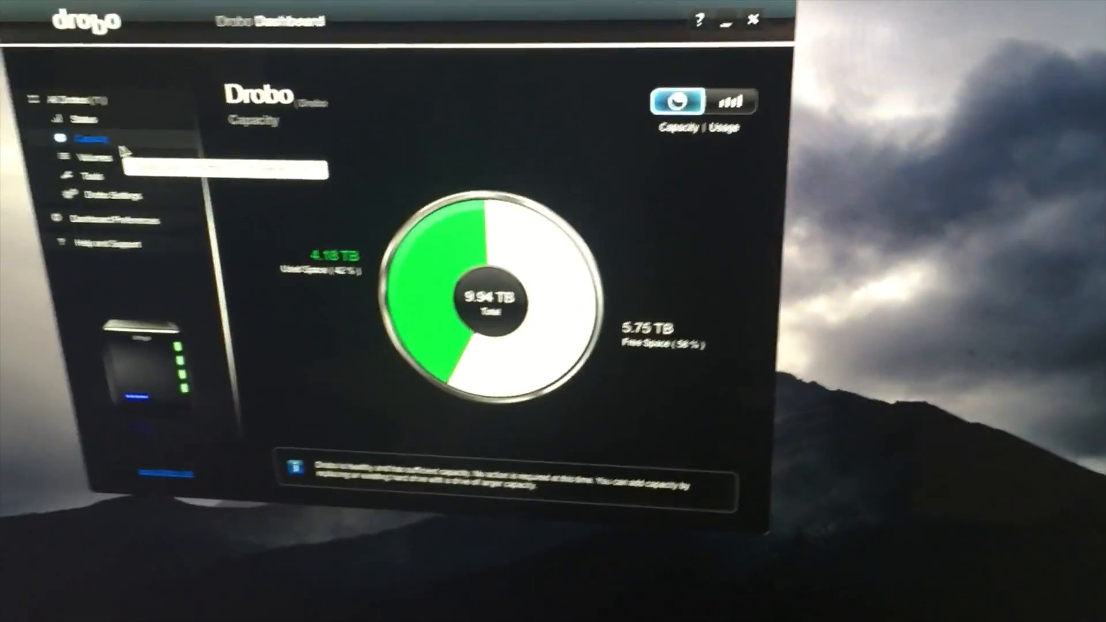